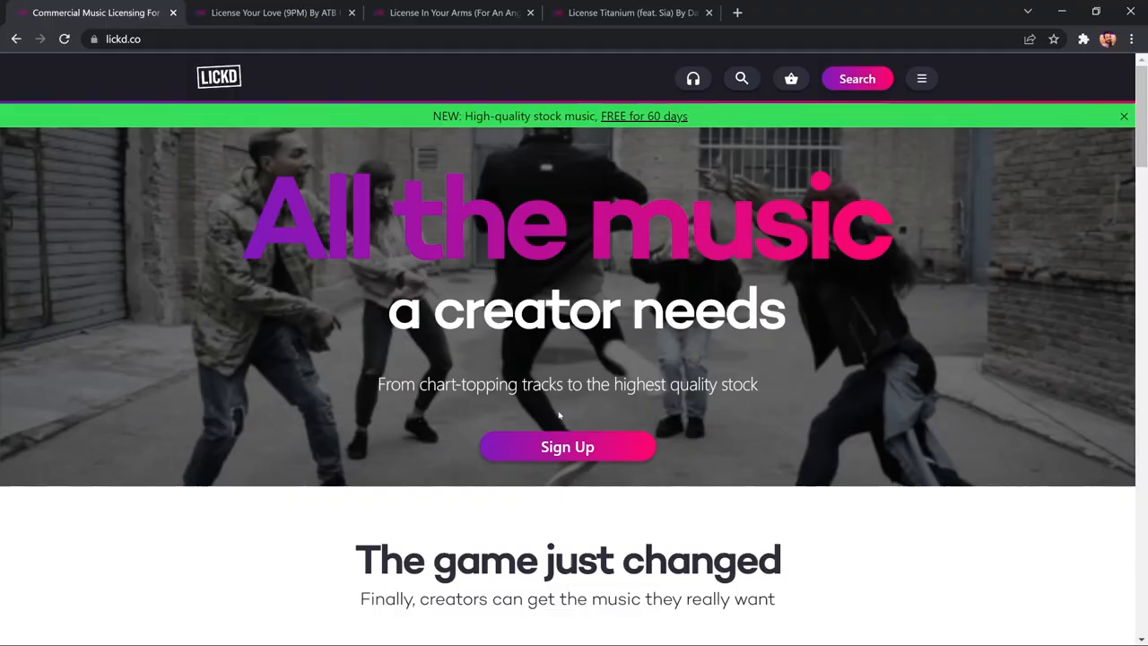
- Reach the sign-up page and switch to logging in with the existing account
{"action": "scroll", "scroll_direction": "down", "scroll_amount": 3}
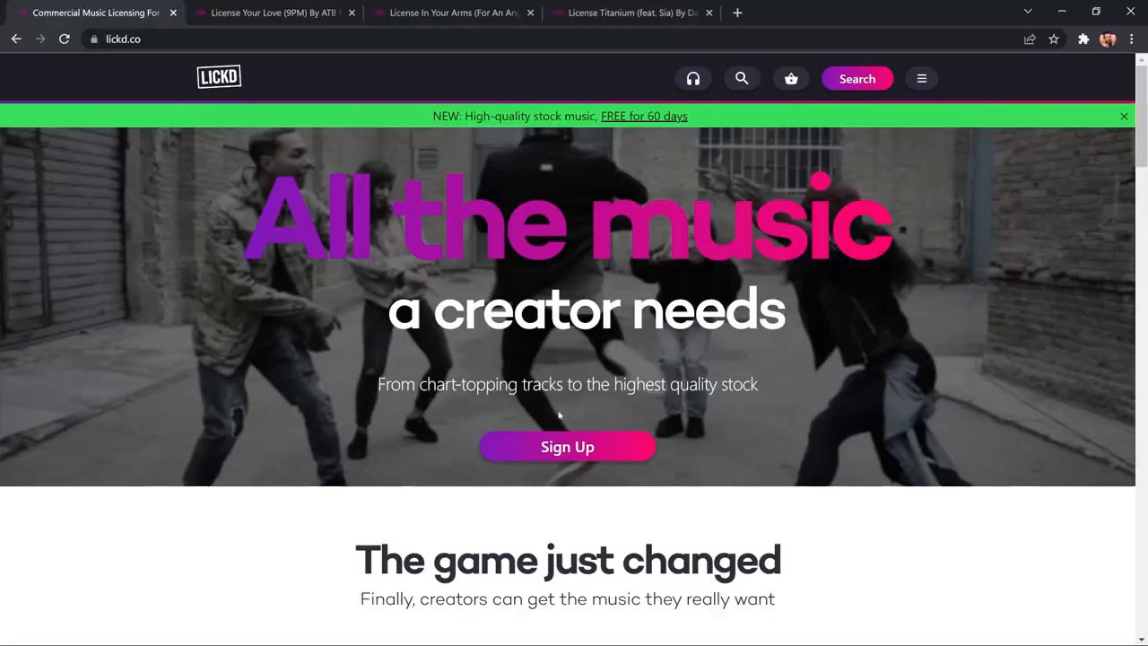
{"action": "left_click", "coordinate": [567, 447]}
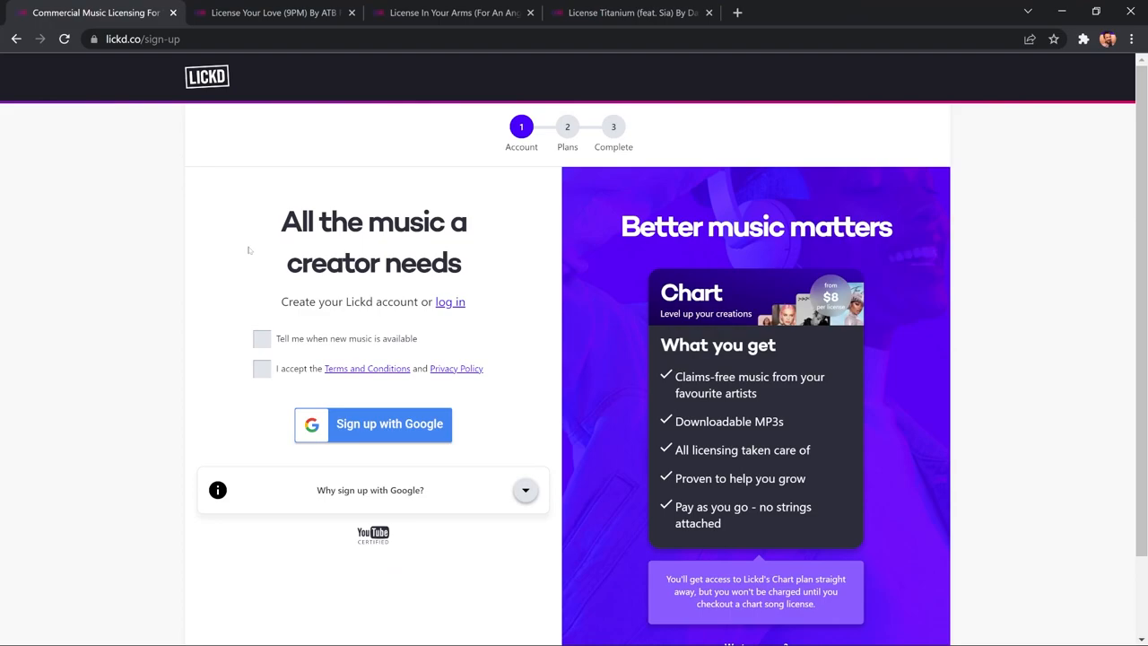
{"action": "left_click", "coordinate": [262, 338]}
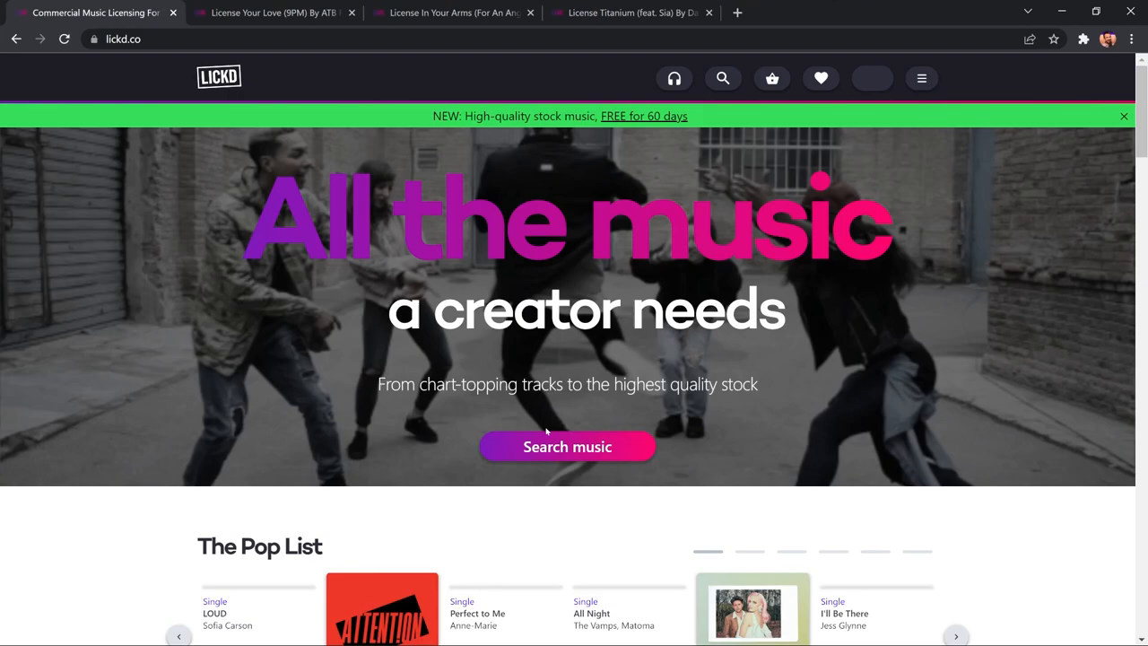
- Browse the home page lists down to Your Love (9PM) by ATB, Topic and A7S
{"action": "scroll", "scroll_direction": "down", "scroll_amount": 3}
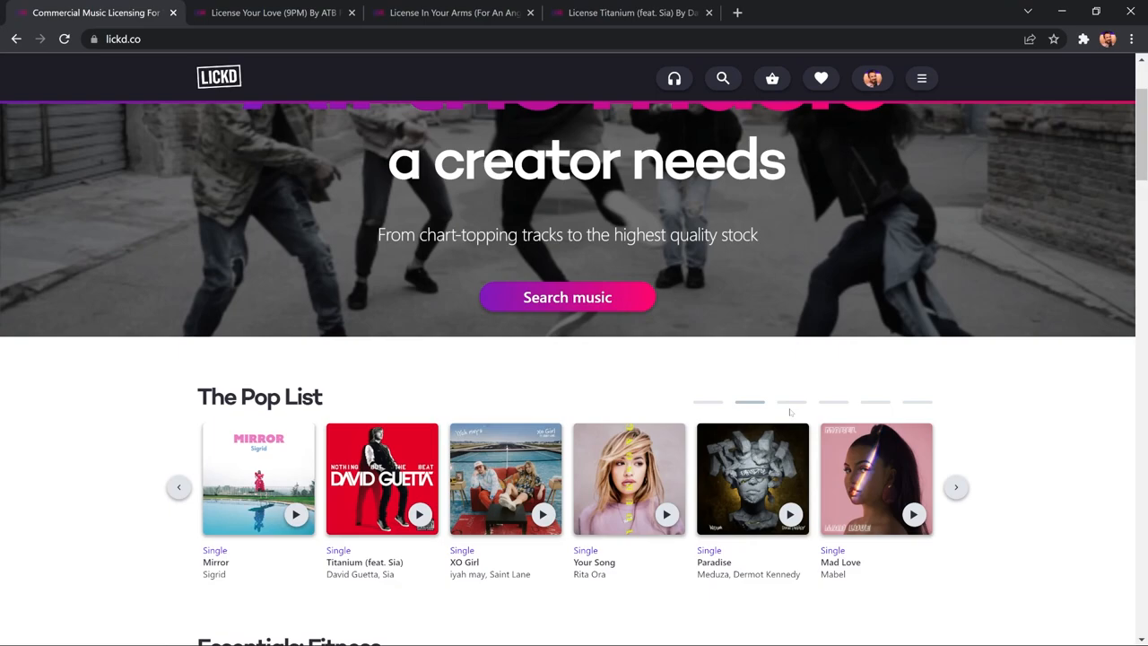
{"action": "scroll", "scroll_direction": "down", "scroll_amount": 3}
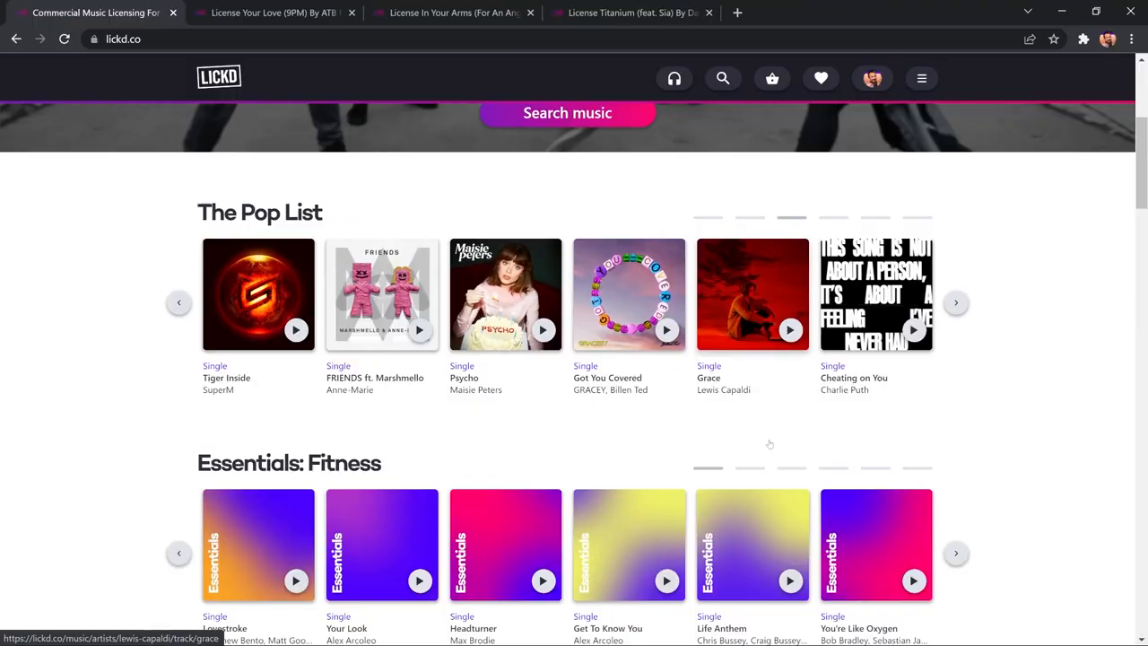
{"action": "scroll", "scroll_direction": "down", "scroll_amount": 3}
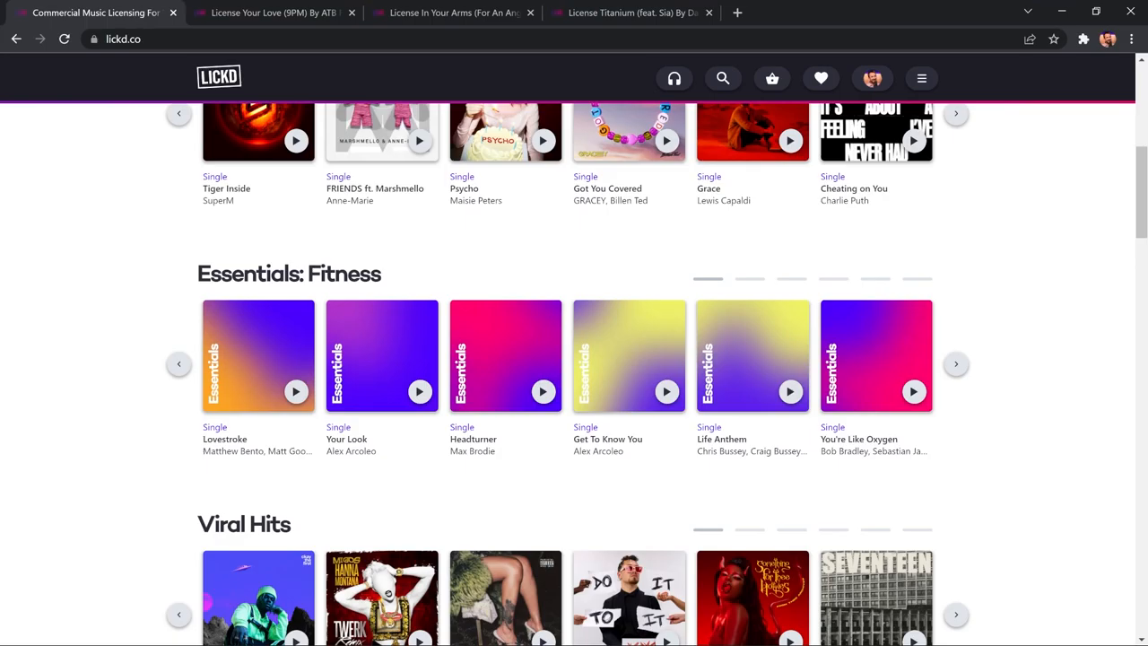
{"action": "scroll", "scroll_direction": "up", "scroll_amount": 3}
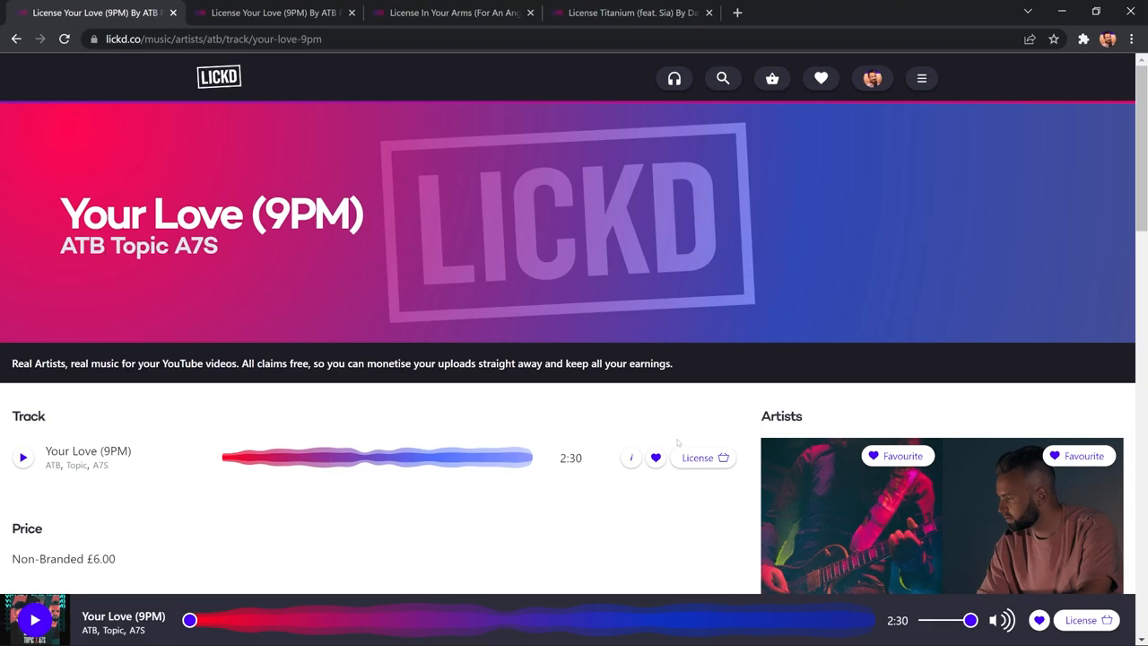
- Preview Your Love (9PM), favourite it and bring up its license options
{"action": "left_click", "coordinate": [21, 458]}
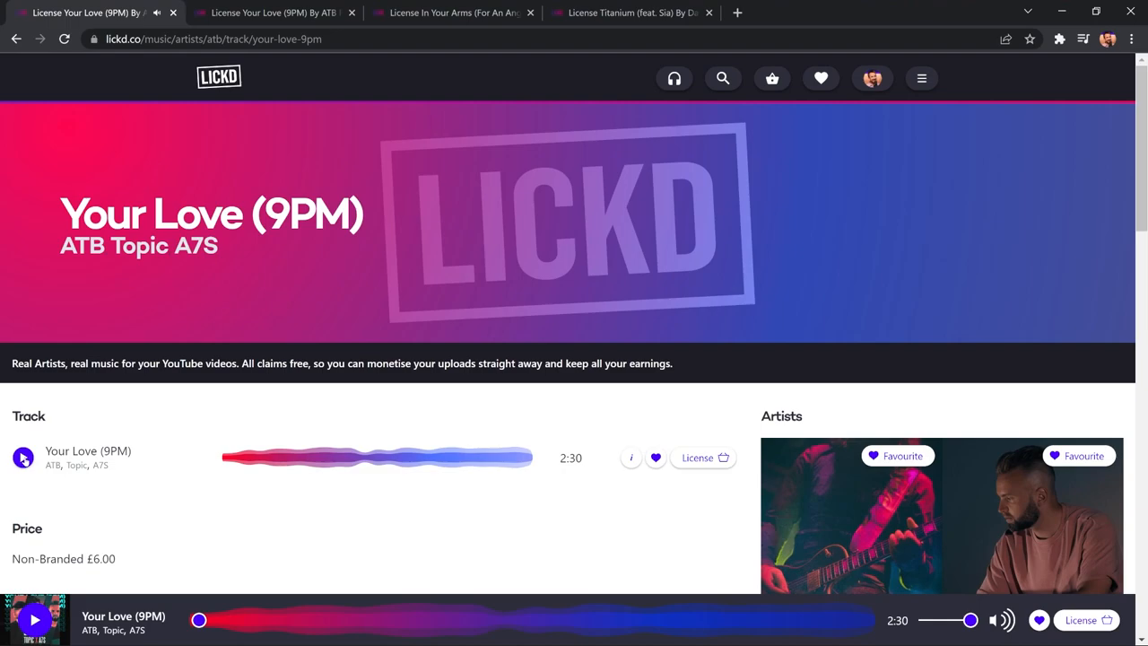
{"action": "left_click", "coordinate": [657, 458]}
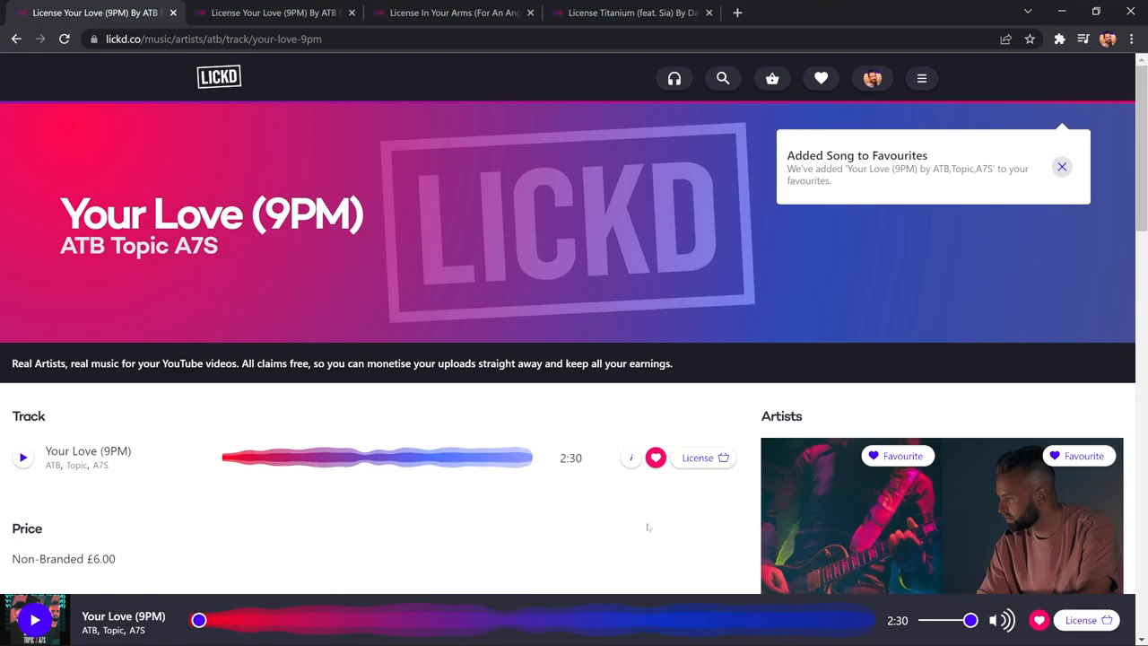
{"action": "left_click", "coordinate": [697, 457]}
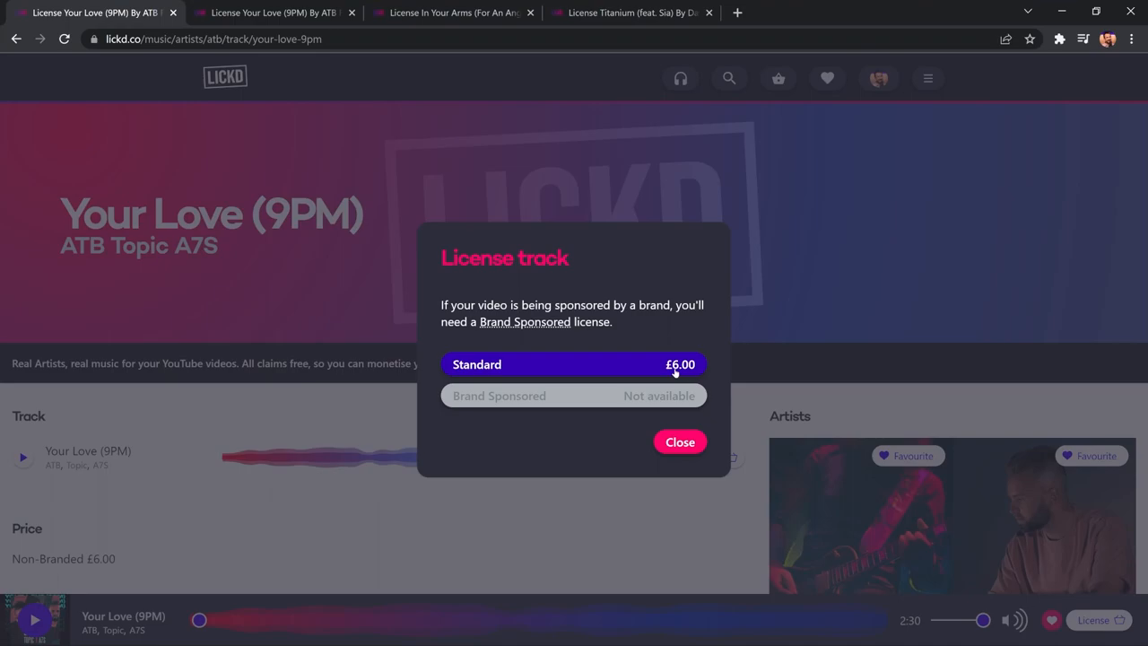
{"action": "mouse_move", "coordinate": [632, 369]}
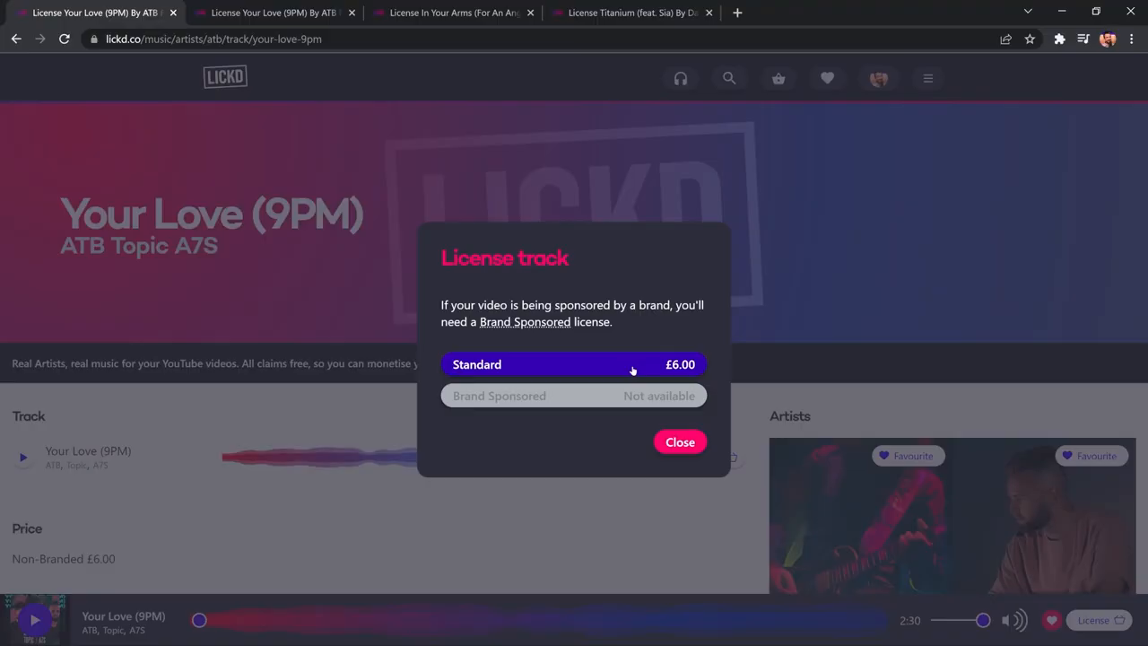
- Add the £6.00 Standard license to the basket and review the options once more
{"action": "left_click", "coordinate": [680, 442]}
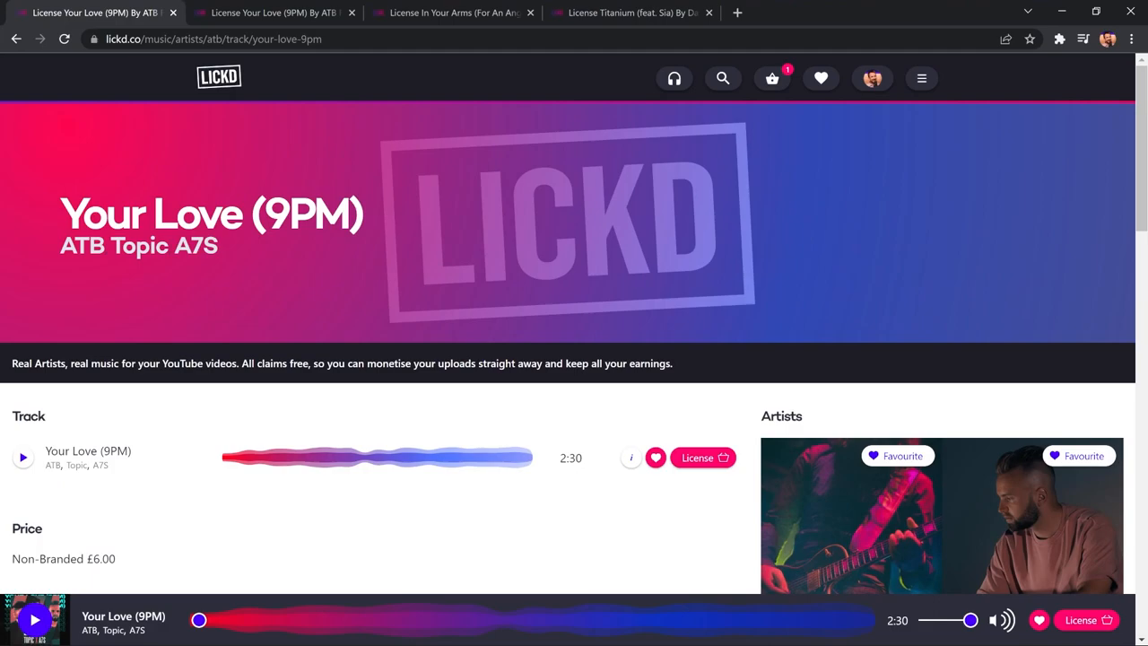
{"action": "left_click", "coordinate": [703, 458]}
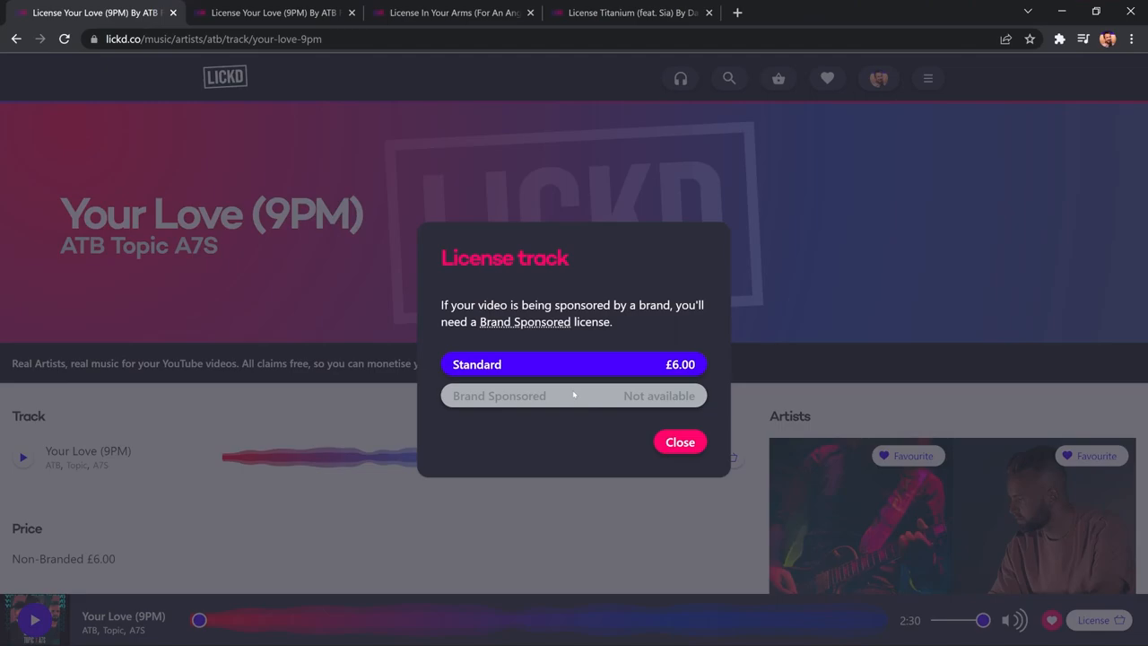
{"action": "mouse_move", "coordinate": [625, 398]}
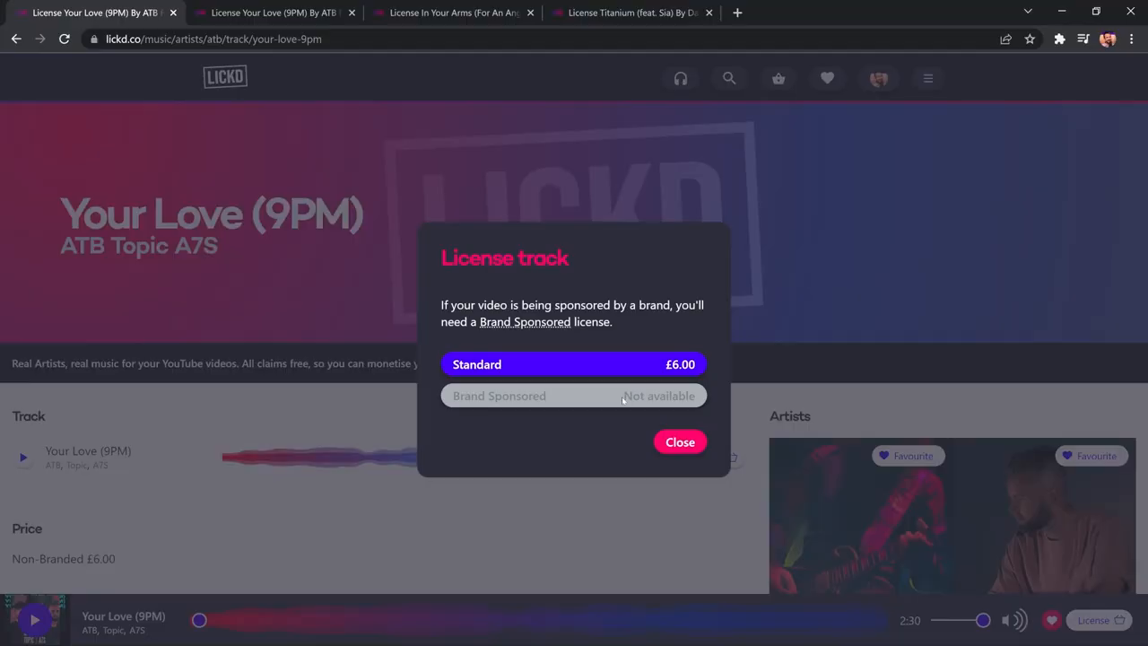
{"action": "left_click", "coordinate": [680, 441]}
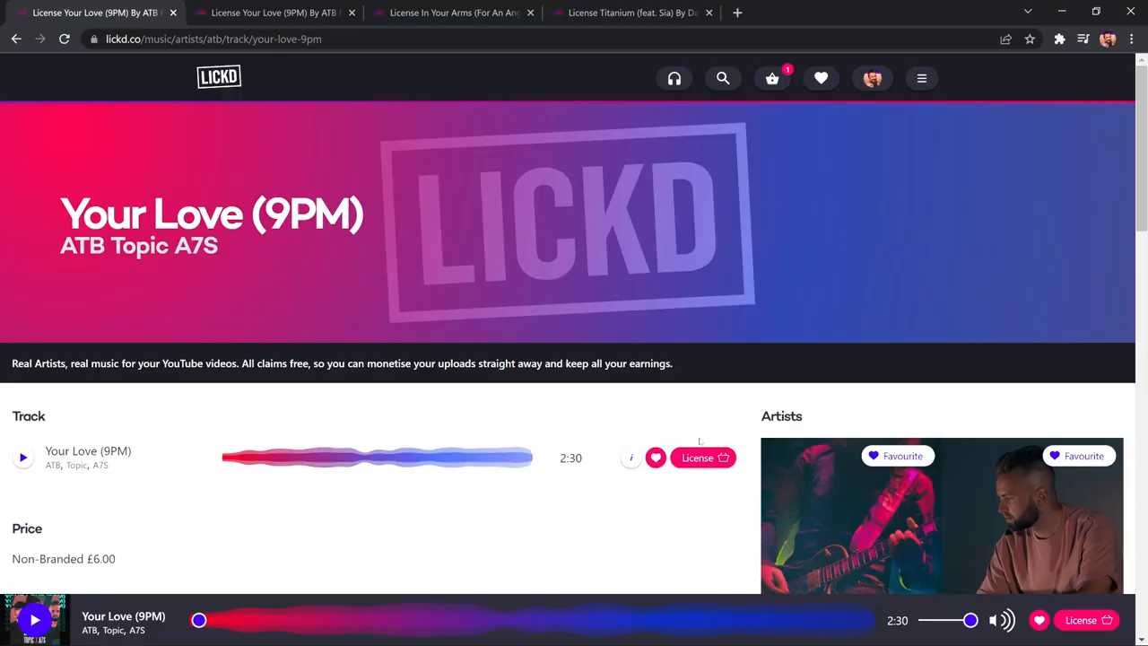
- Check out the basket and complete the £6.00 order for Your Love (9PM)
{"action": "left_click", "coordinate": [703, 458]}
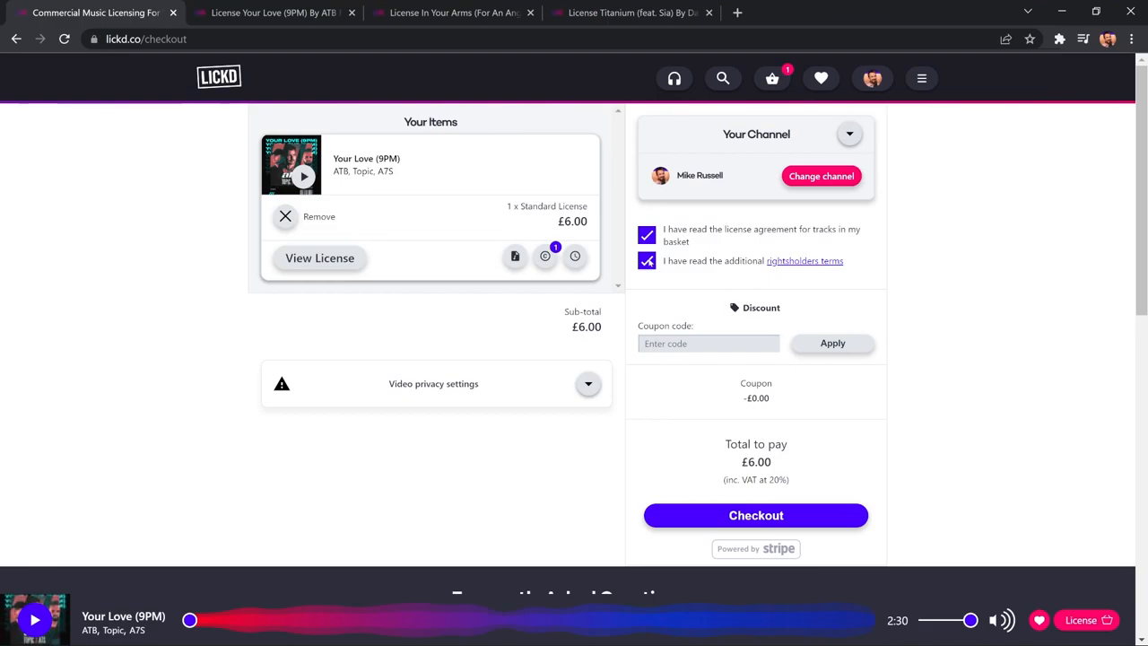
{"action": "left_click", "coordinate": [755, 515]}
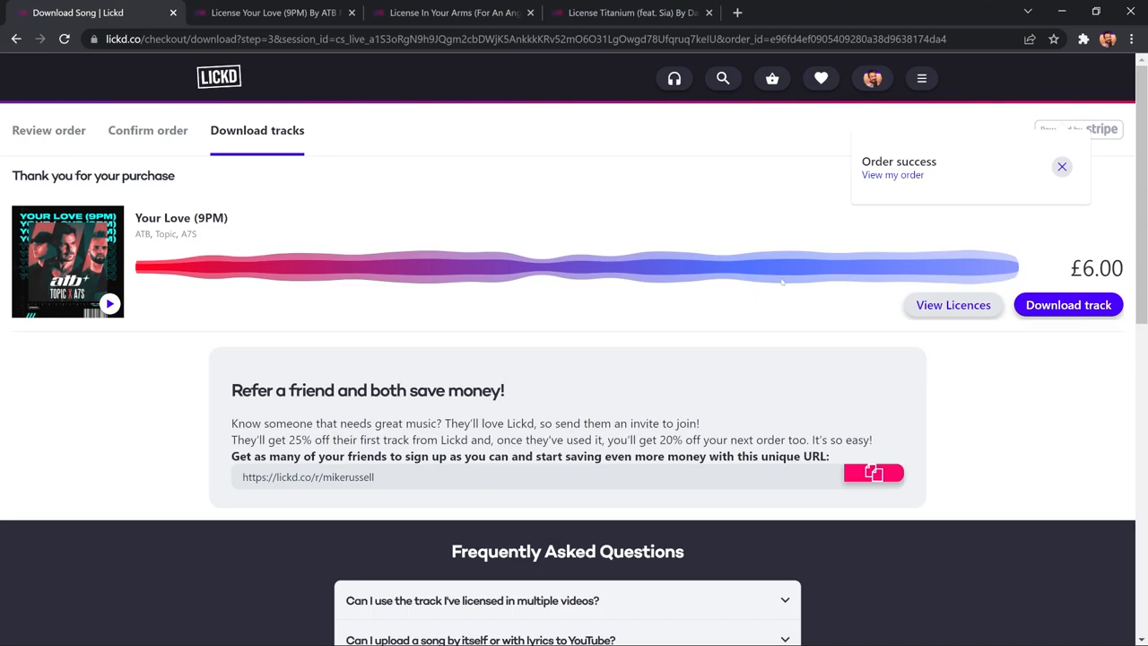
- Download the licensed MP3 of Your Love (9PM), acknowledging the license notice, and close the window
{"action": "left_click", "coordinate": [1070, 305]}
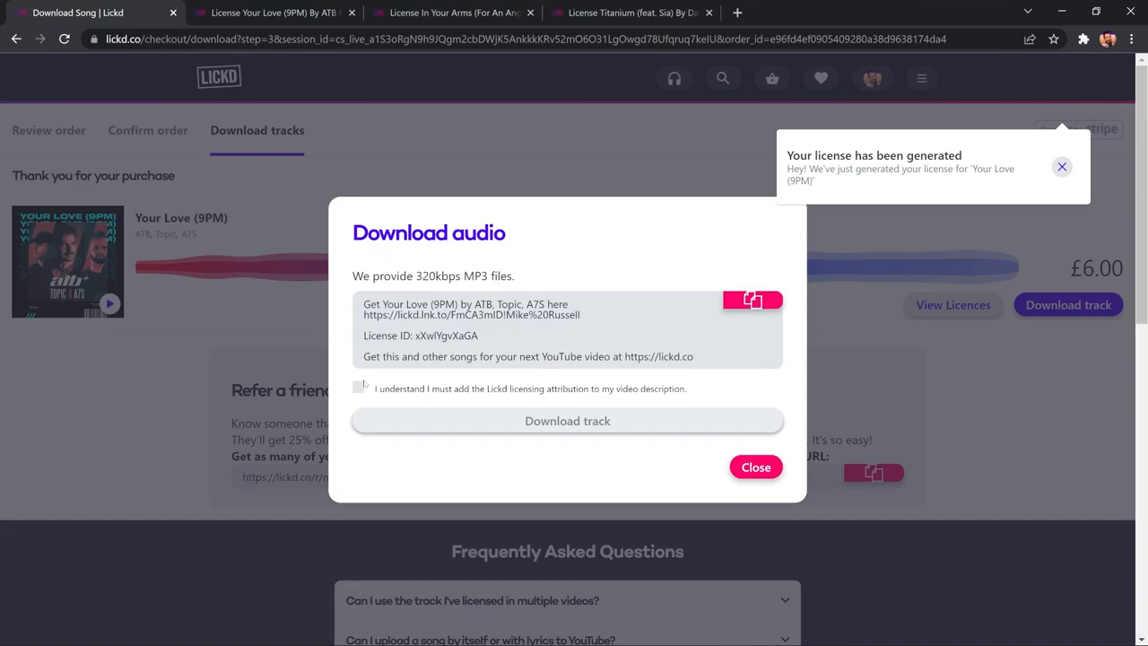
{"action": "left_click", "coordinate": [1062, 166]}
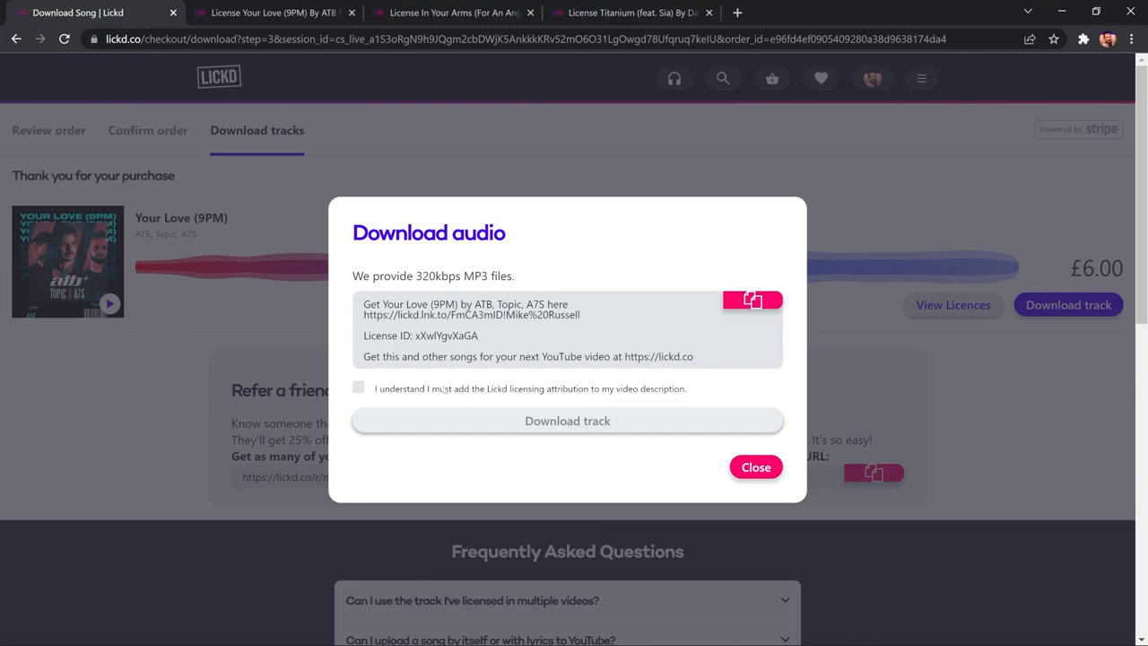
{"action": "left_click", "coordinate": [359, 388]}
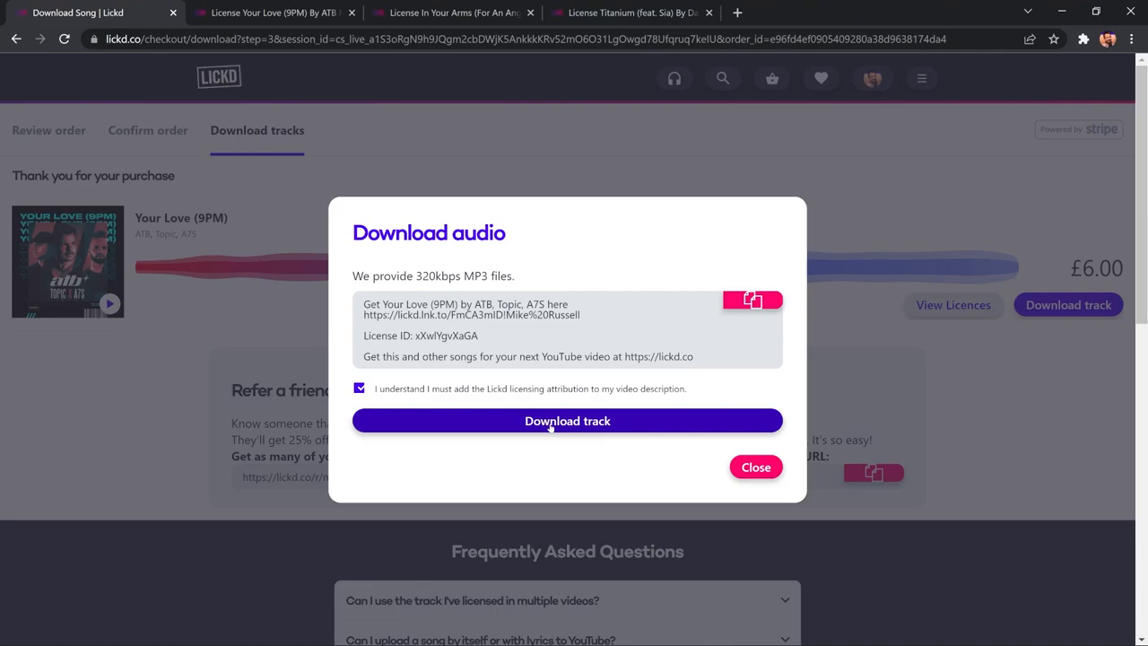
{"action": "left_click", "coordinate": [567, 420]}
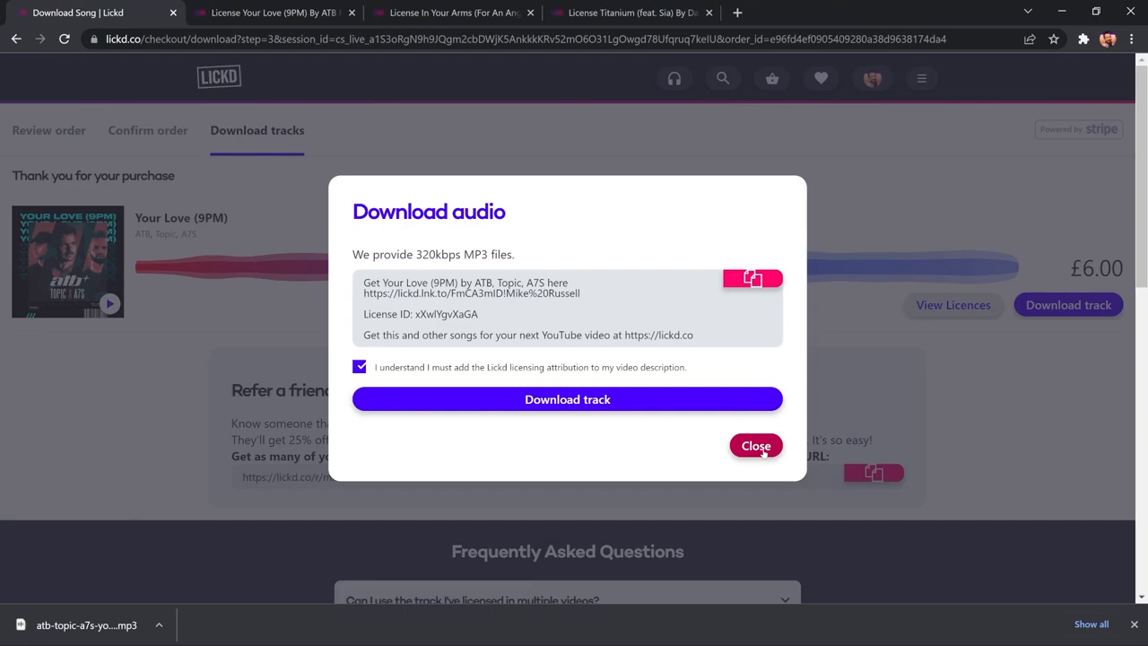
{"action": "left_click", "coordinate": [755, 445]}
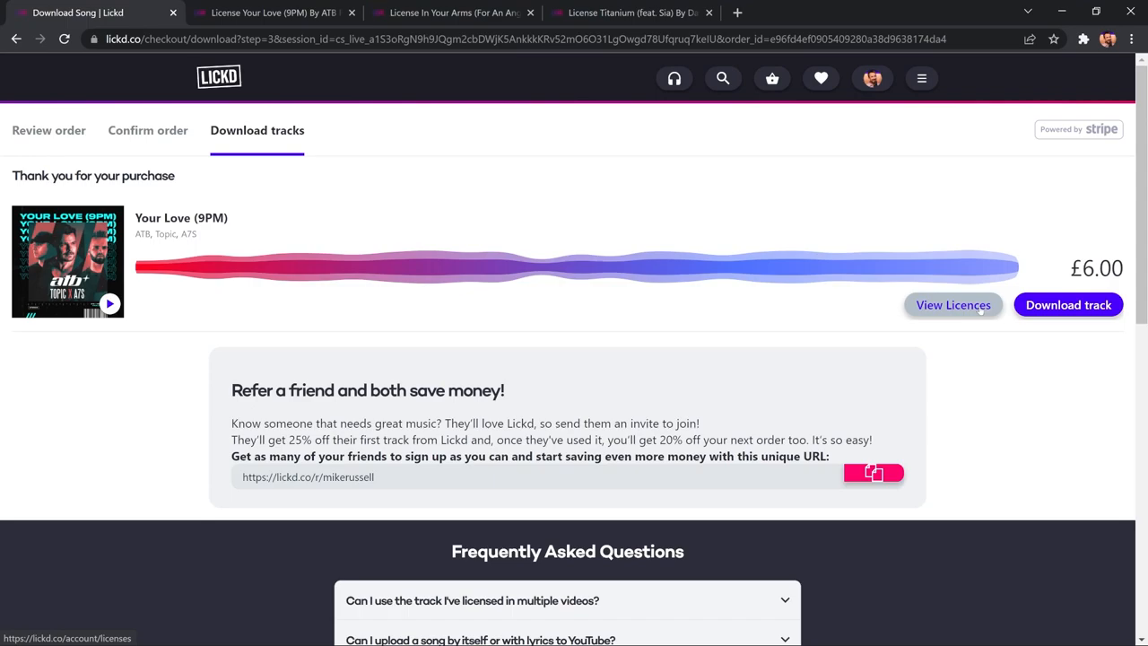
- Leave the purchase tabs and return to the Lickd home page
{"action": "left_click", "coordinate": [452, 13]}
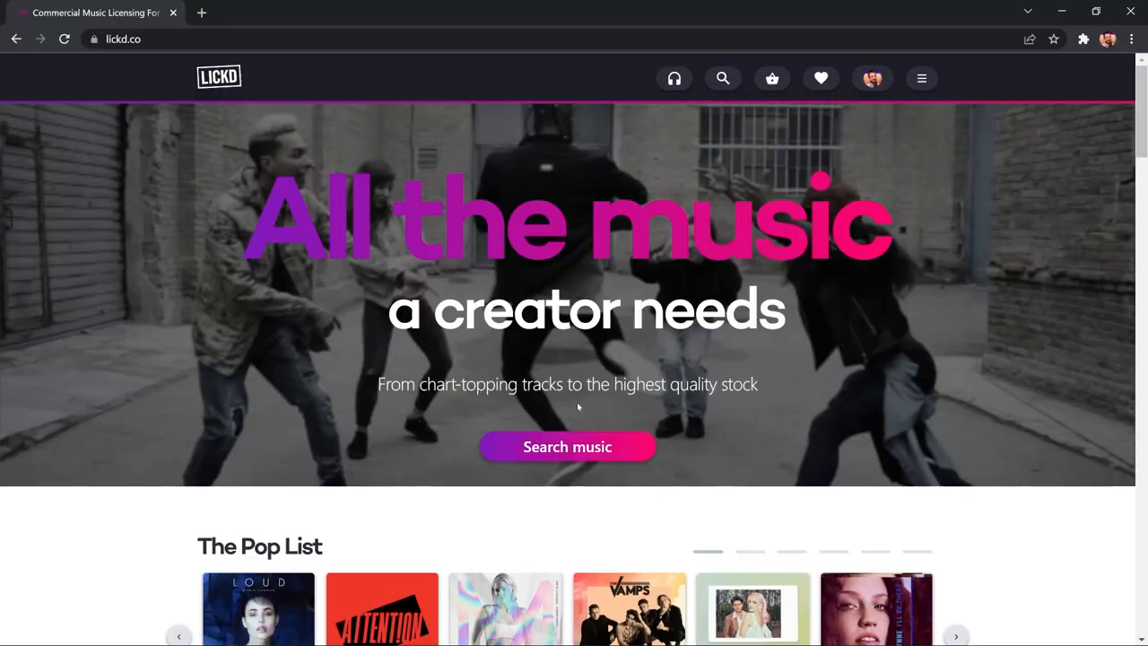
- Search music filtered to the Essentials catalogue, ordered by Most licensed
{"action": "left_click", "coordinate": [567, 446]}
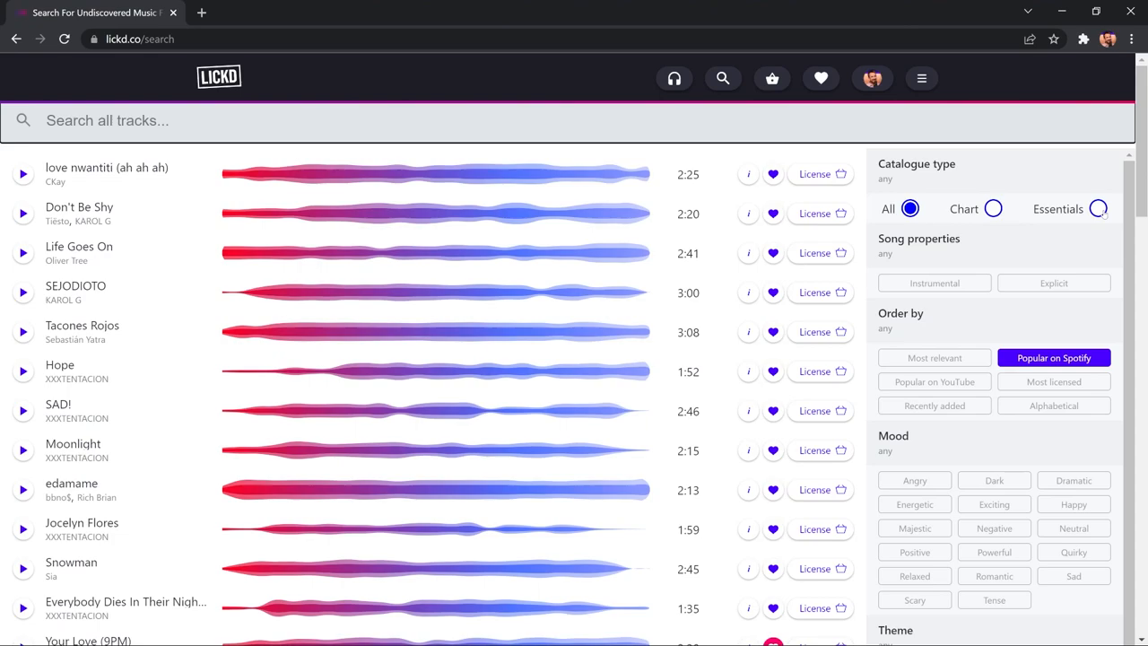
{"action": "left_click", "coordinate": [1098, 208]}
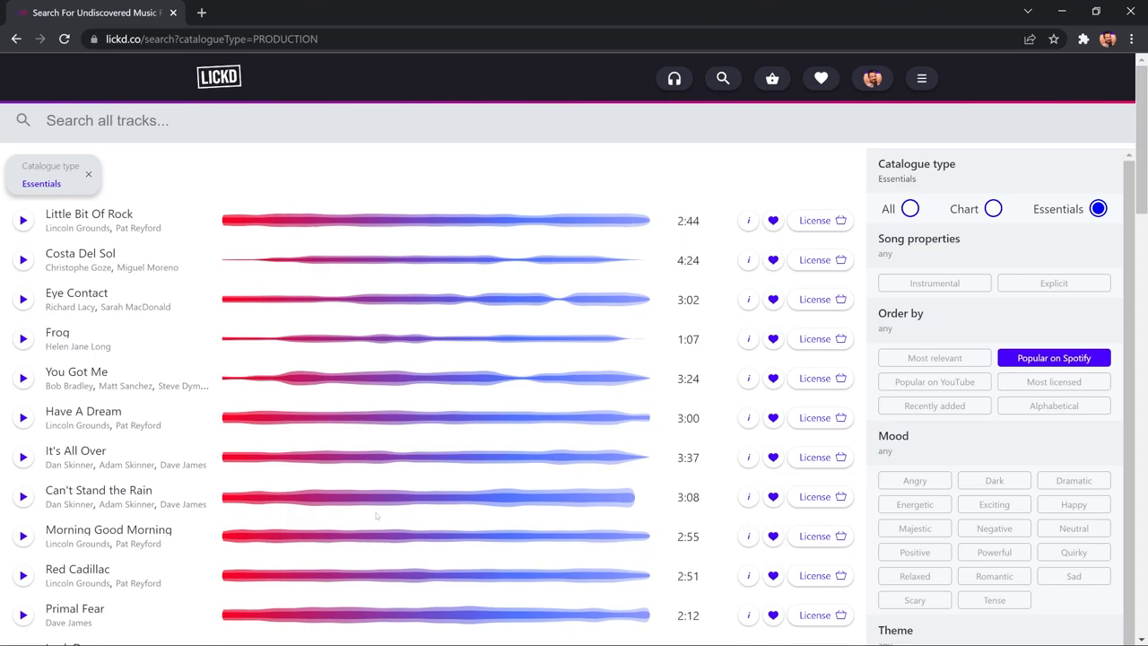
{"action": "left_click", "coordinate": [1053, 380]}
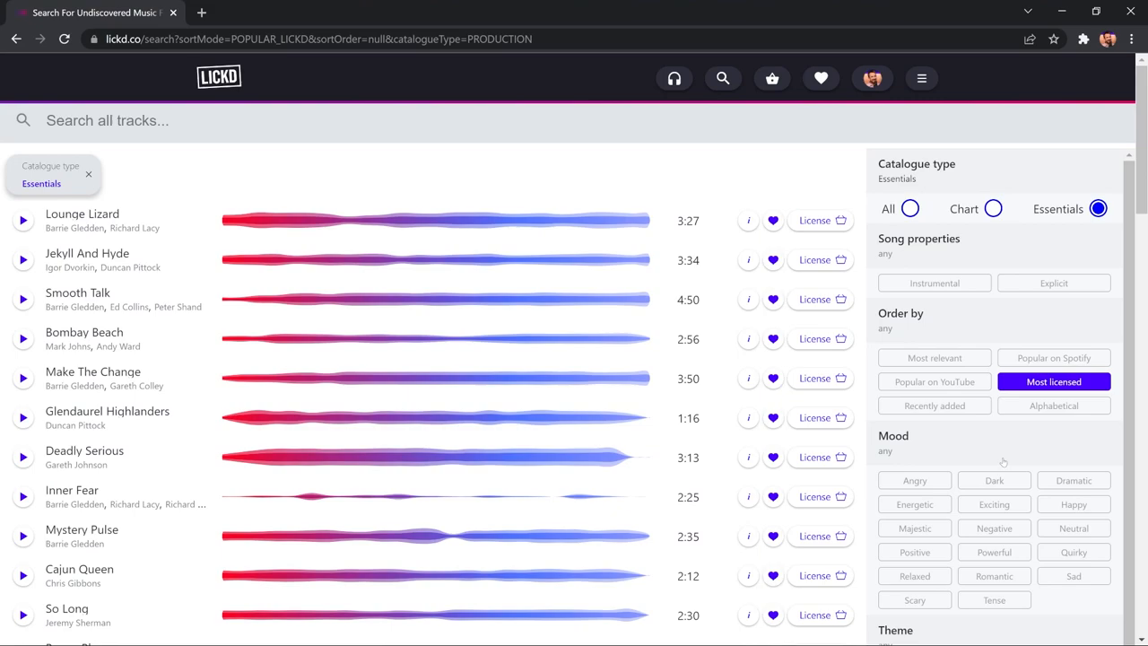
{"action": "scroll", "scroll_direction": "down", "scroll_amount": 3}
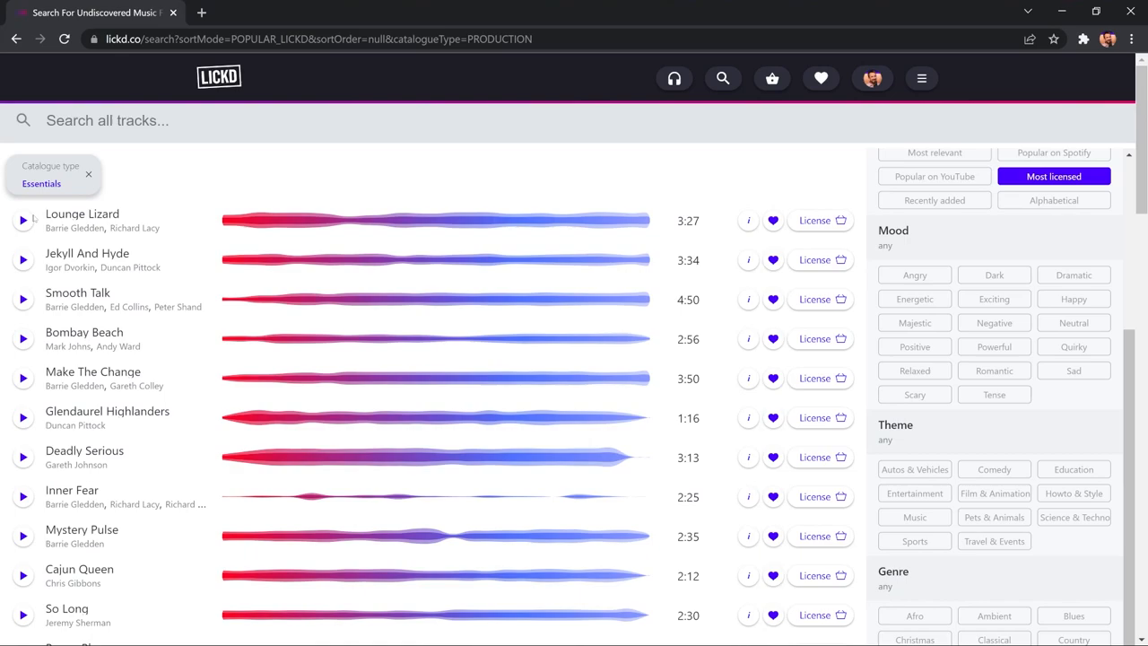
- Preview Lounge Lizard and another Essentials track from the list
{"action": "left_click", "coordinate": [21, 219]}
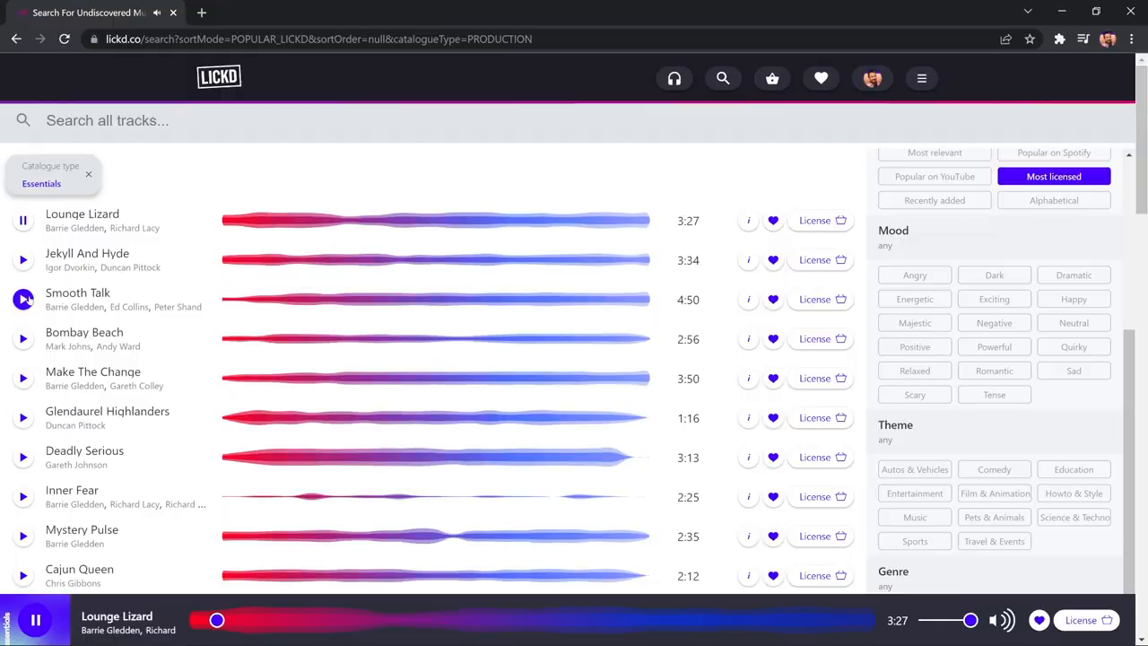
{"action": "left_click", "coordinate": [22, 339]}
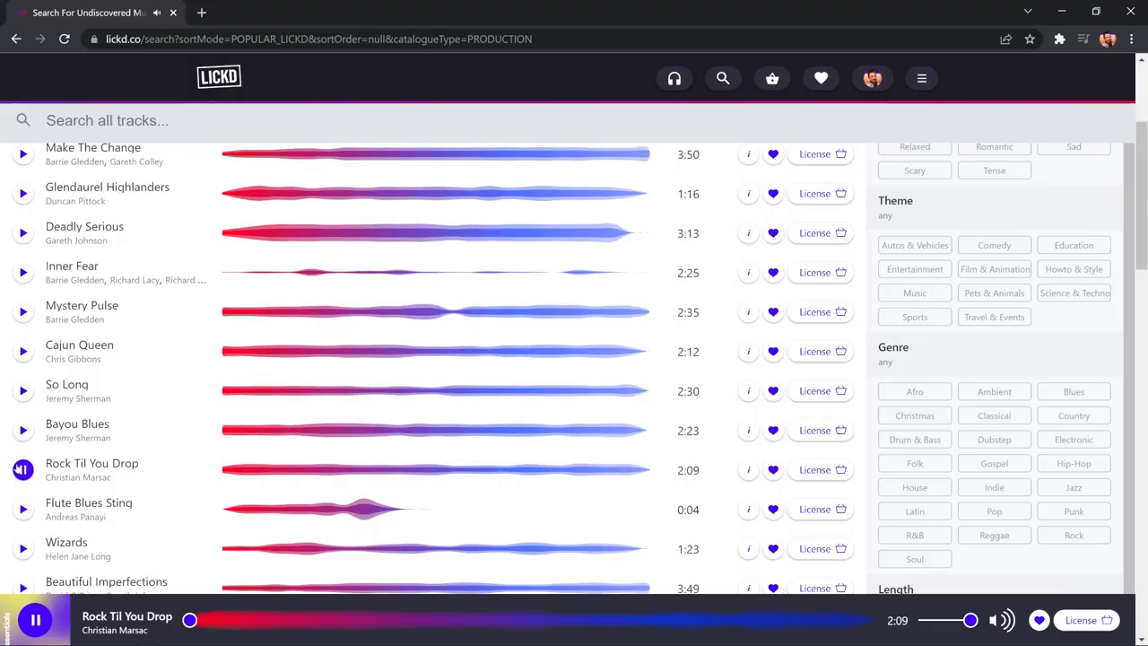
{"action": "scroll", "scroll_direction": "down", "scroll_amount": 3}
{"action": "type", "text": "sting"}
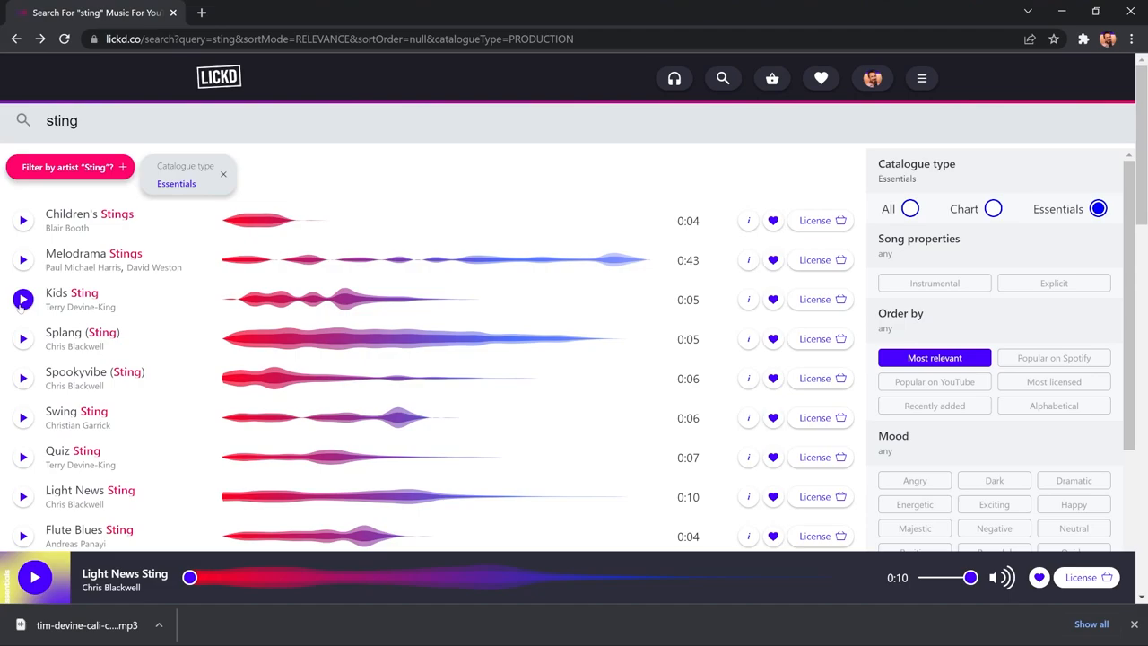
- Preview a sting result, then browse on until Poker by Bob Bradley is playing
{"action": "left_click", "coordinate": [21, 457]}
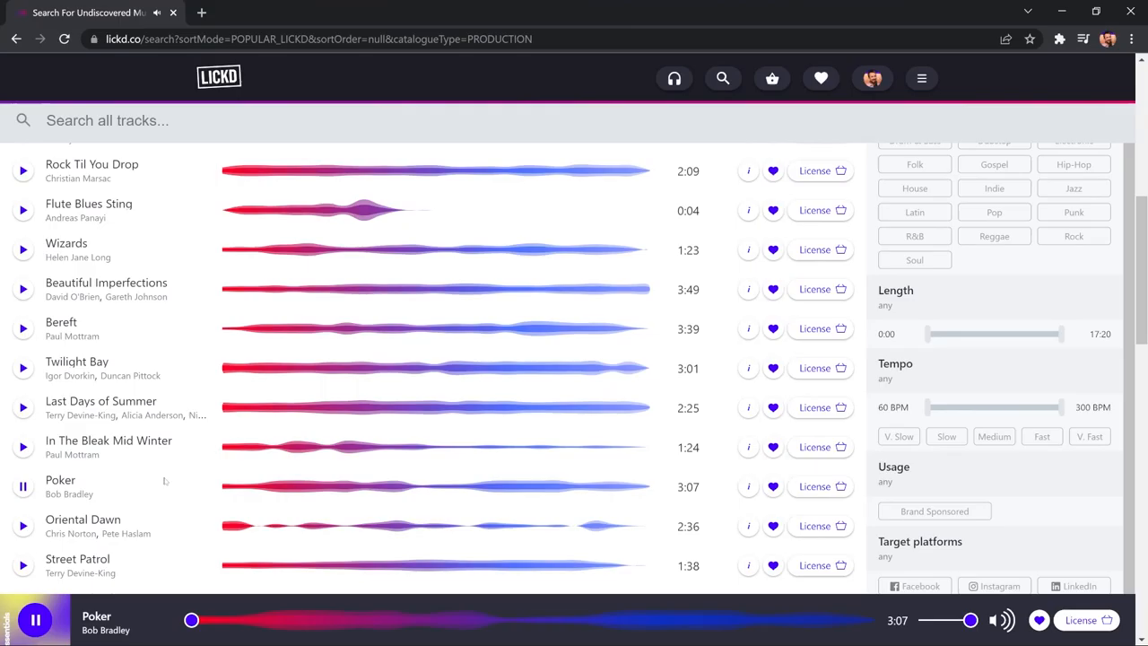
{"action": "scroll", "scroll_direction": "down", "scroll_amount": 3}
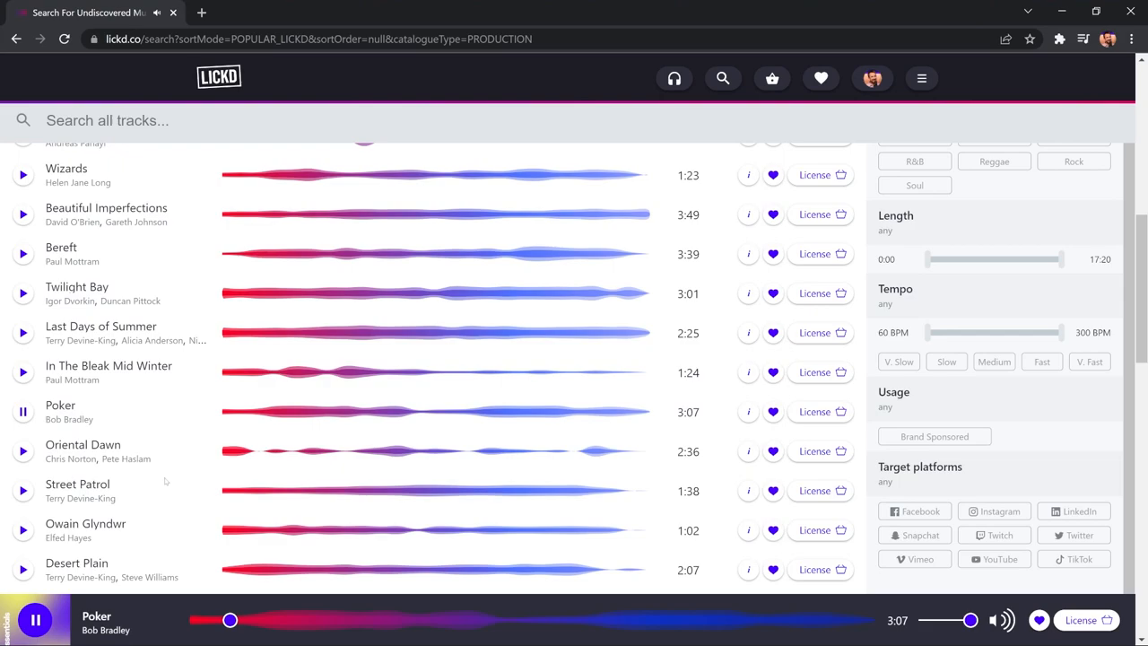
{"action": "scroll", "scroll_direction": "down", "scroll_amount": 3}
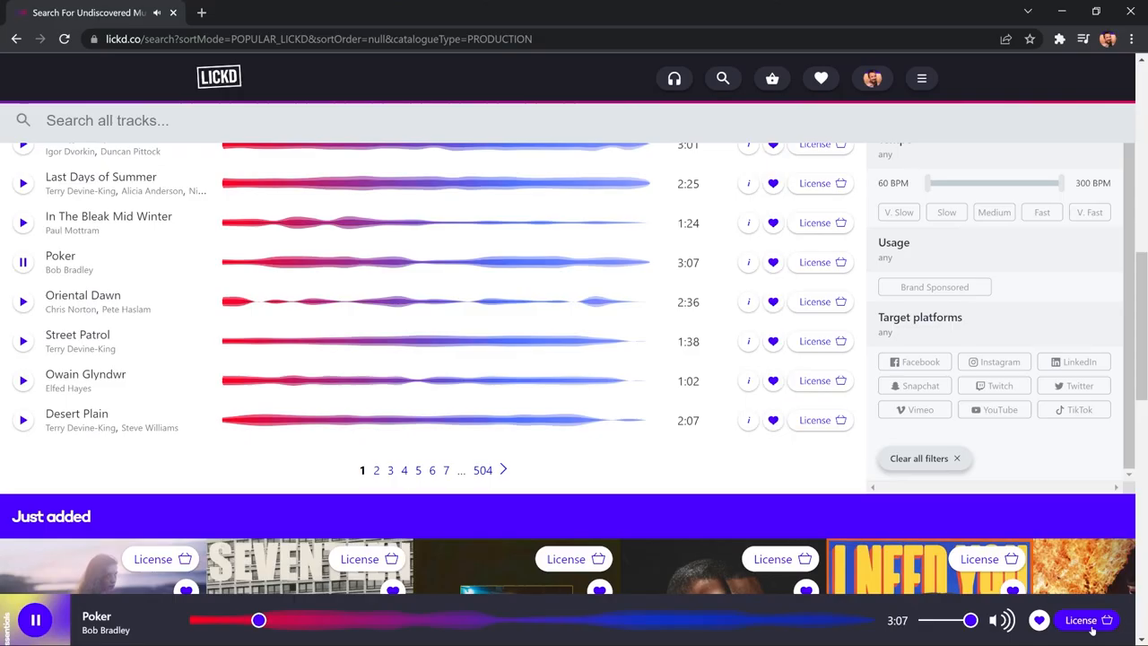
- License Poker, noting it is included with Essentials, and accept the agreement
{"action": "left_click", "coordinate": [1080, 621]}
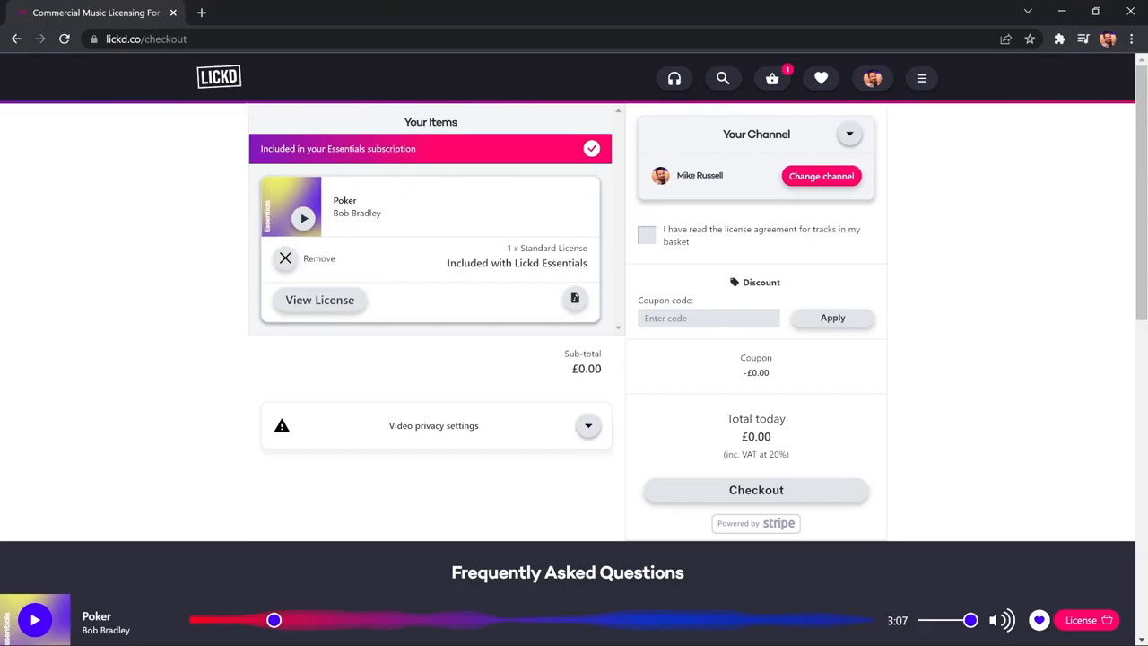
{"action": "double_click", "coordinate": [517, 262]}
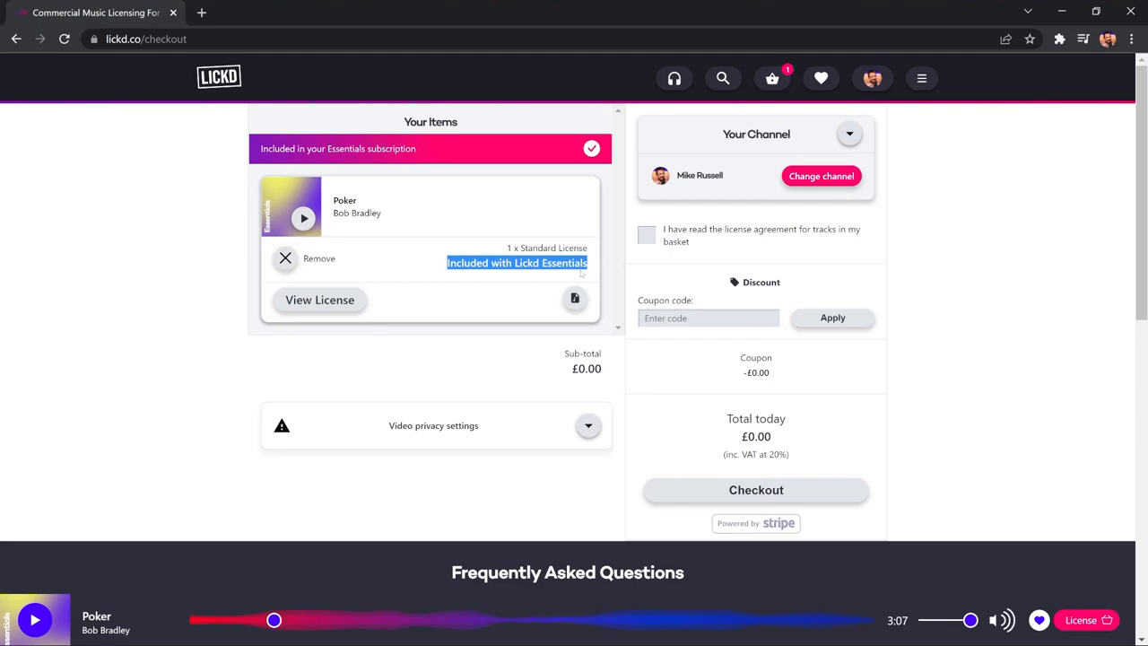
{"action": "left_click", "coordinate": [646, 233]}
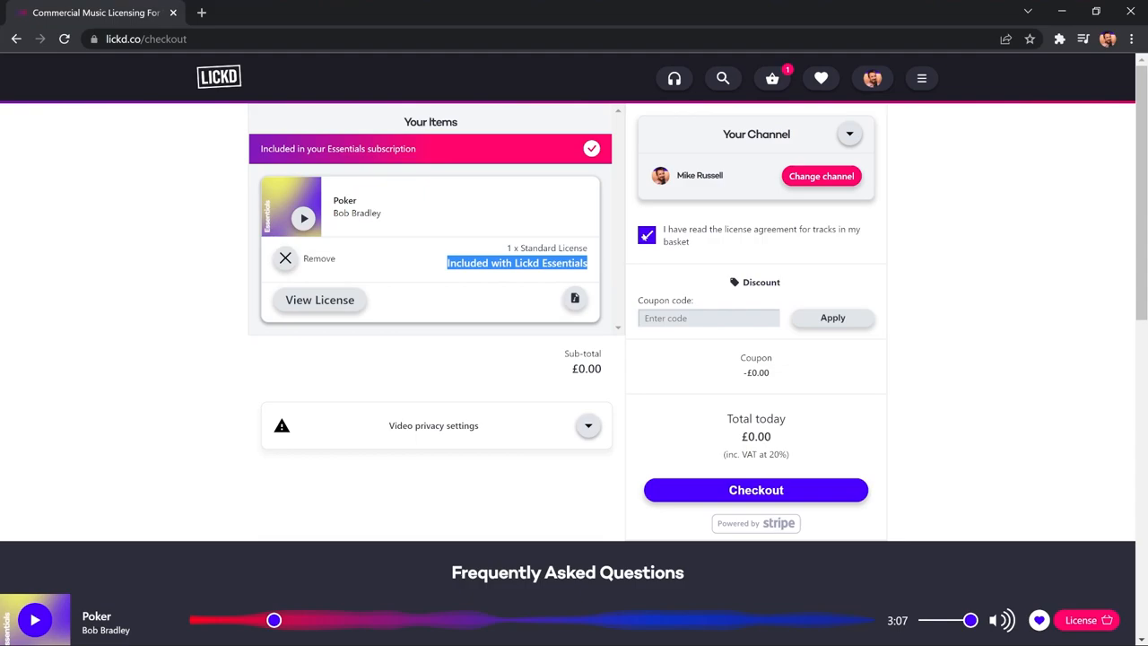
- Complete the £0.00 checkout and bring up Poker's MP3 download
{"action": "left_click", "coordinate": [755, 490]}
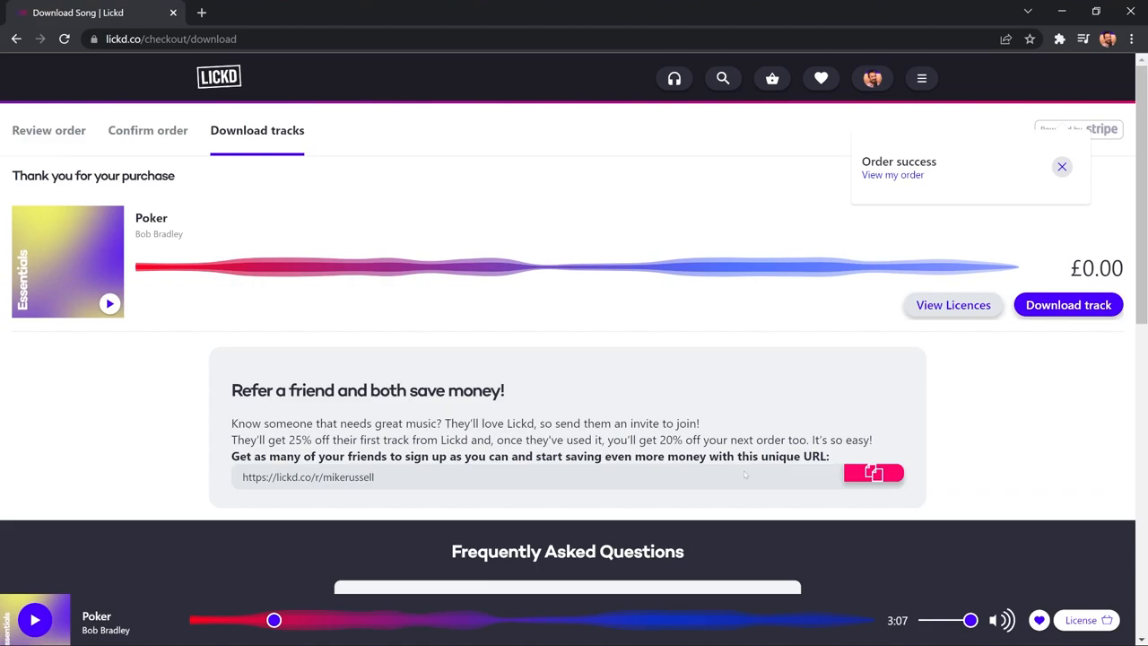
{"action": "left_click", "coordinate": [1069, 305]}
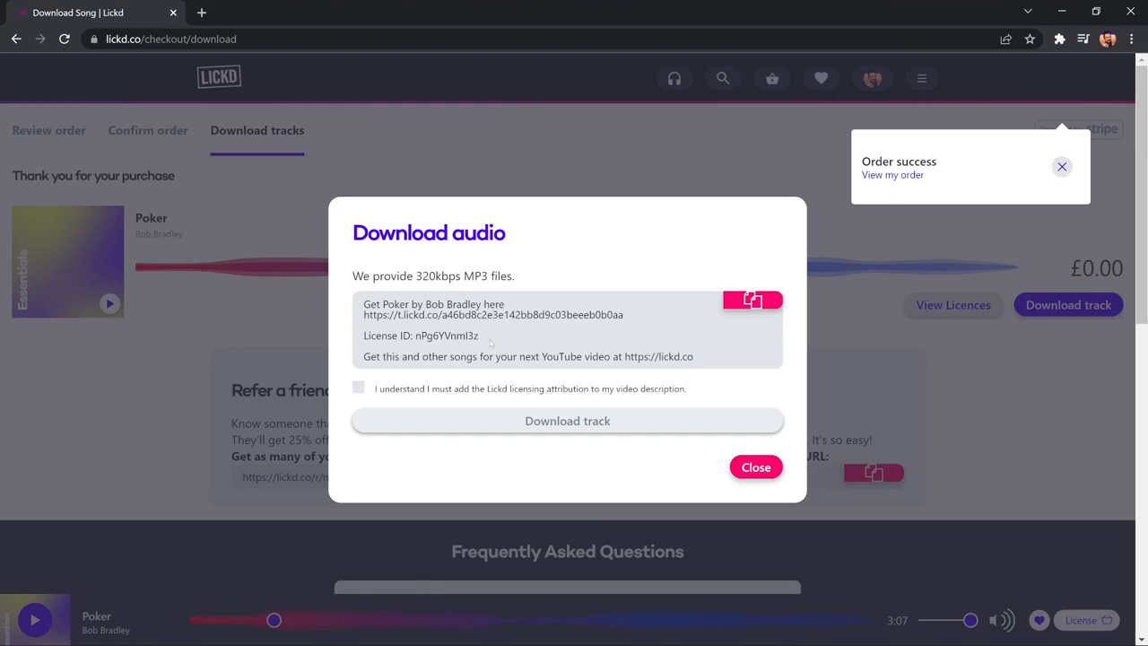